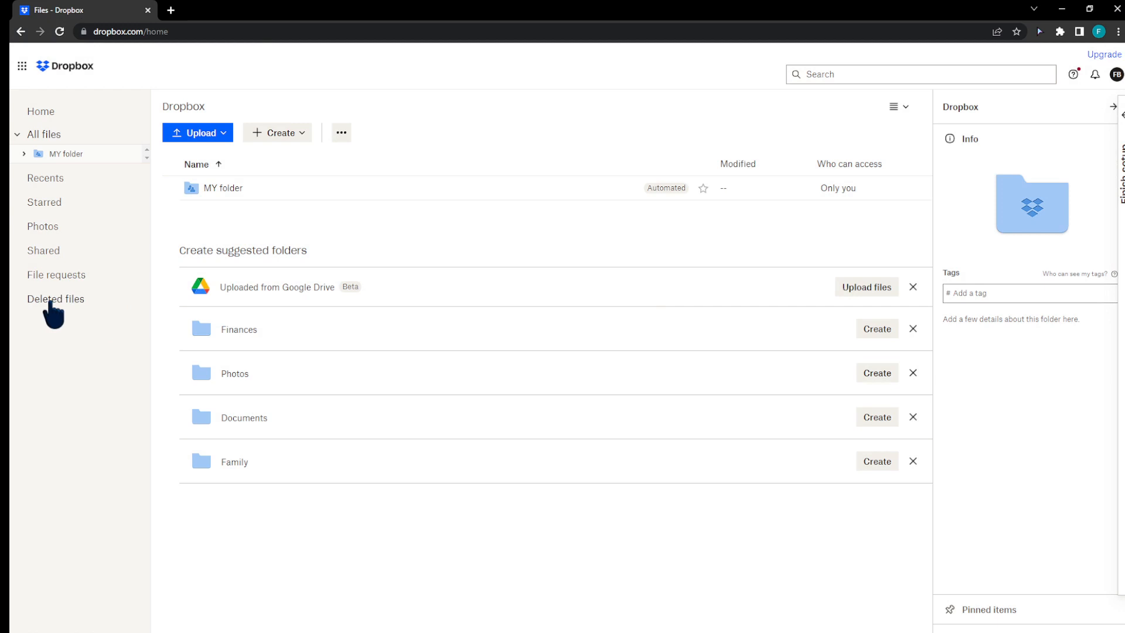
# Check Deleted files is empty, then delete MY folder from All files via its context menu.
pyautogui.click(55, 299)
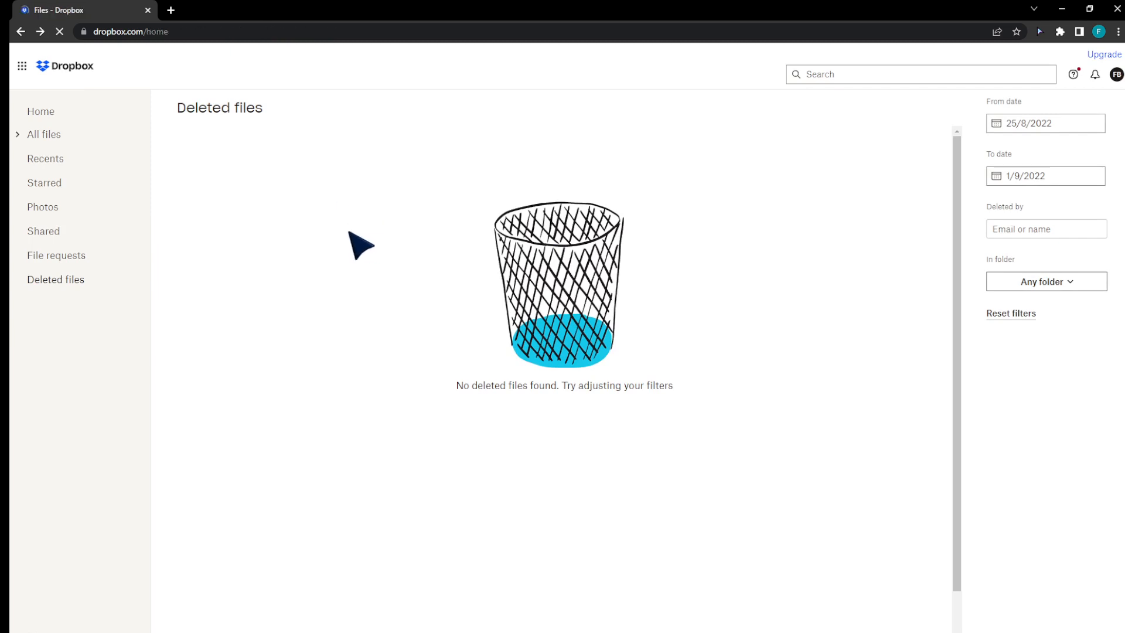
pyautogui.click(43, 133)
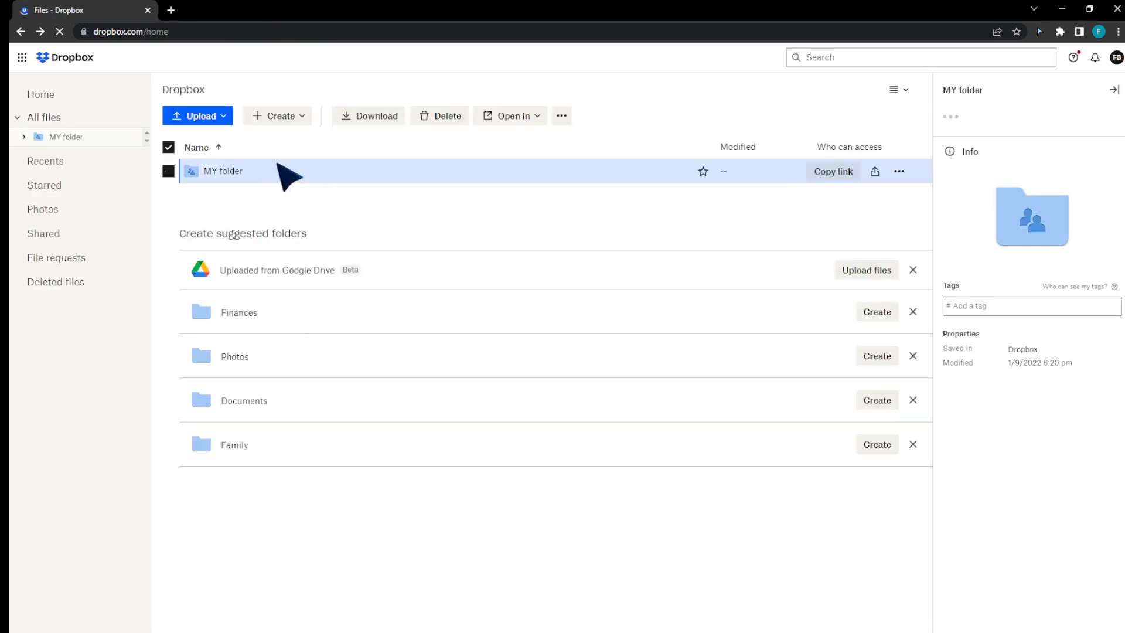
pyautogui.rightClick(222, 171)
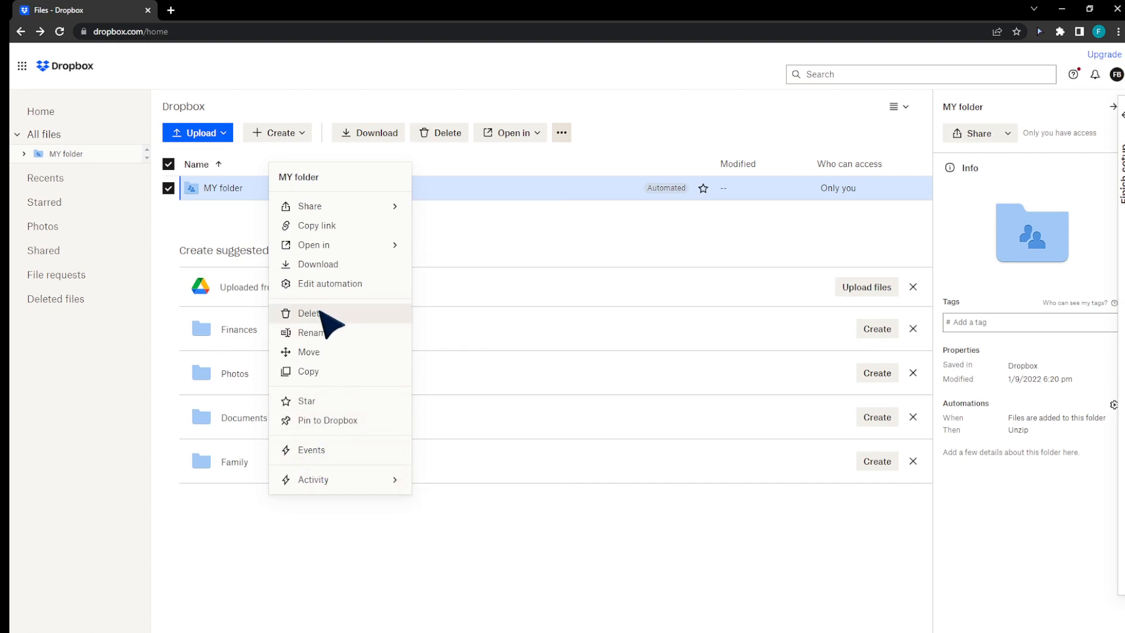
pyautogui.click(309, 313)
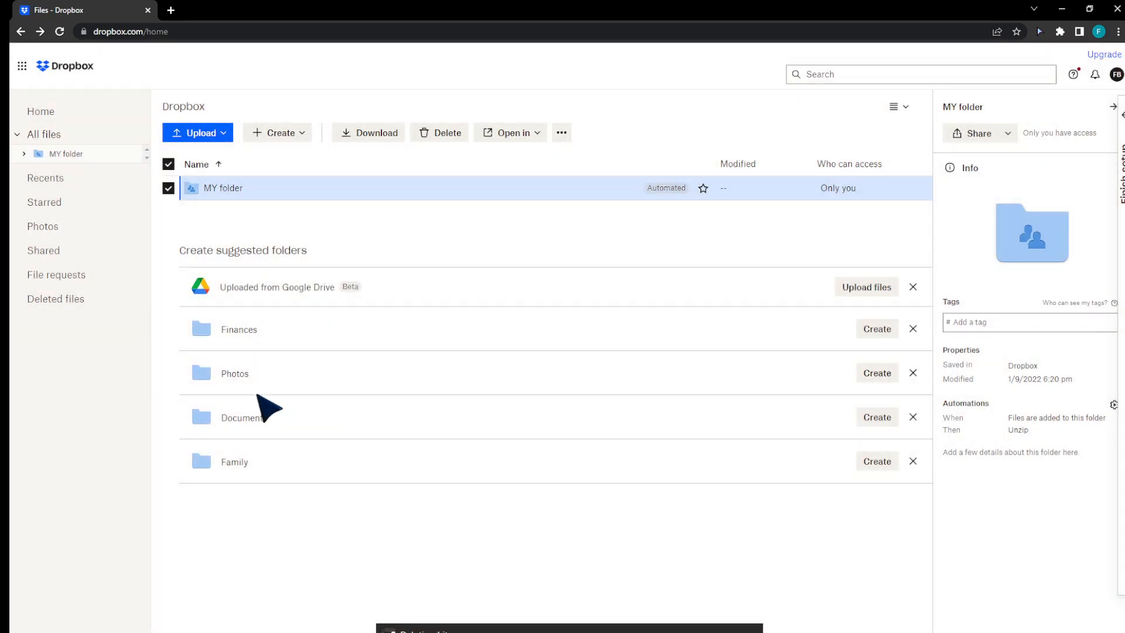
# Select MY folder on the Deleted files page and restore it.
pyautogui.click(55, 299)
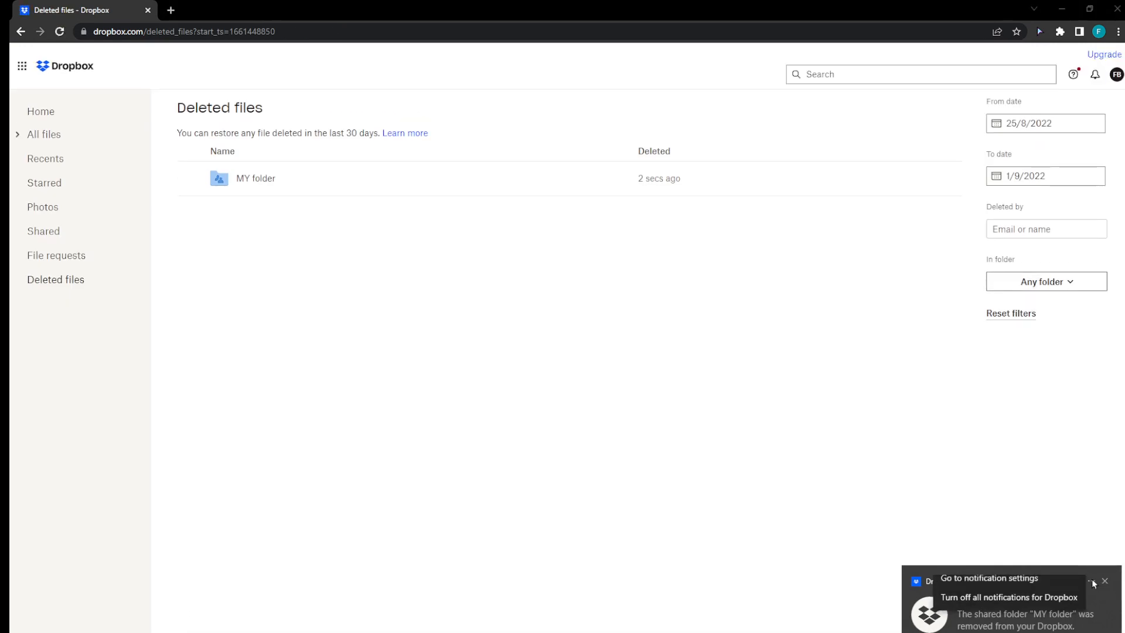
pyautogui.click(1105, 580)
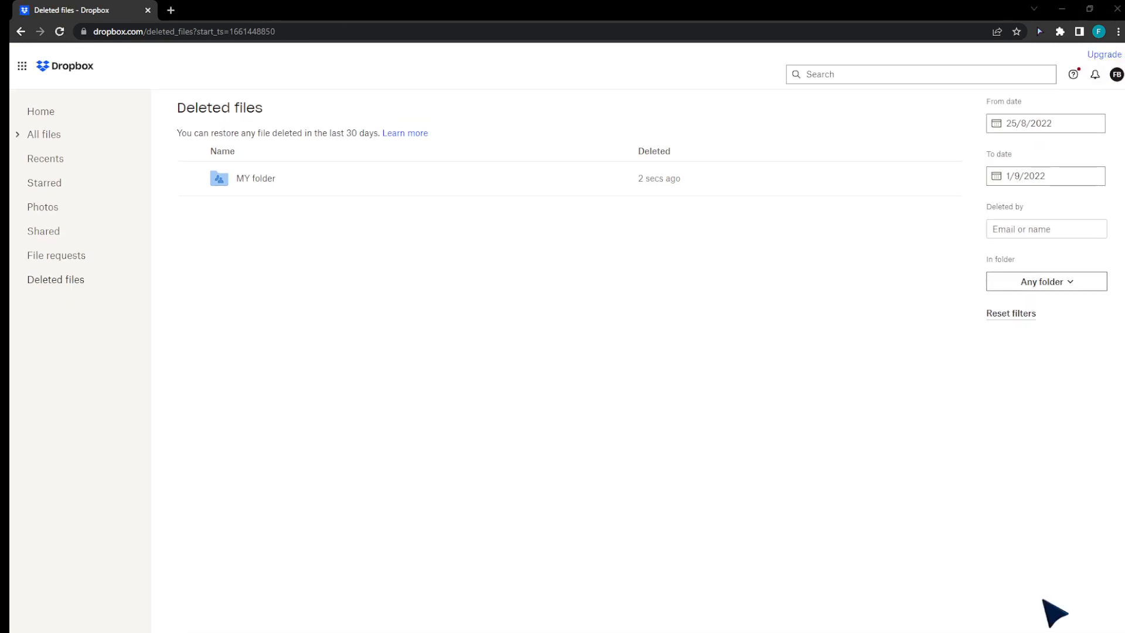
pyautogui.moveTo(718, 195)
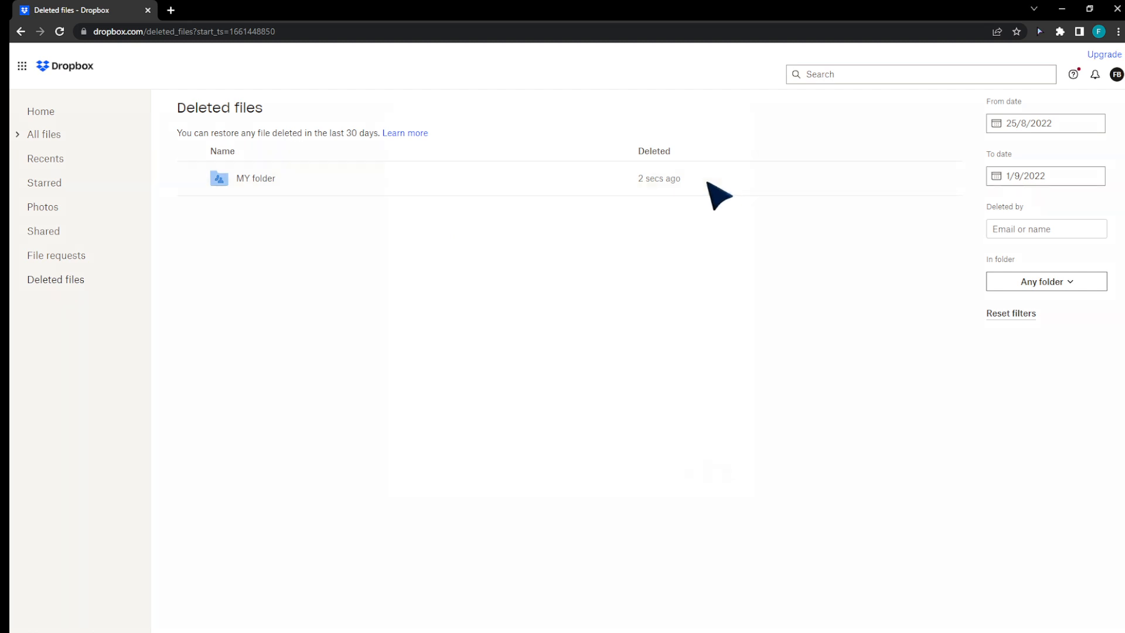
pyautogui.click(255, 178)
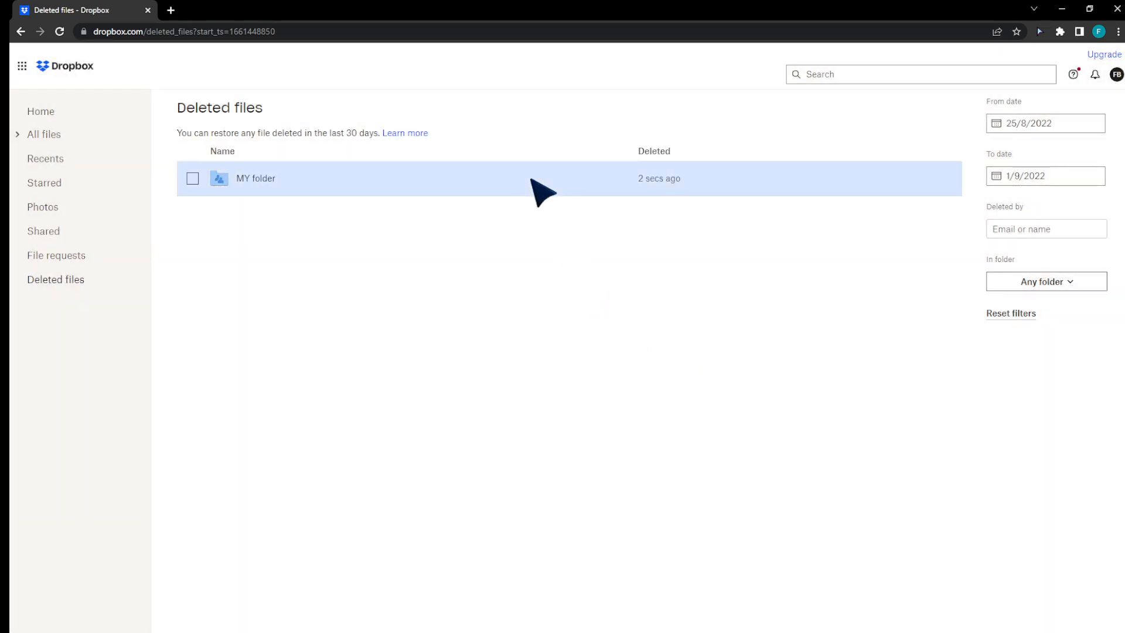
pyautogui.click(192, 178)
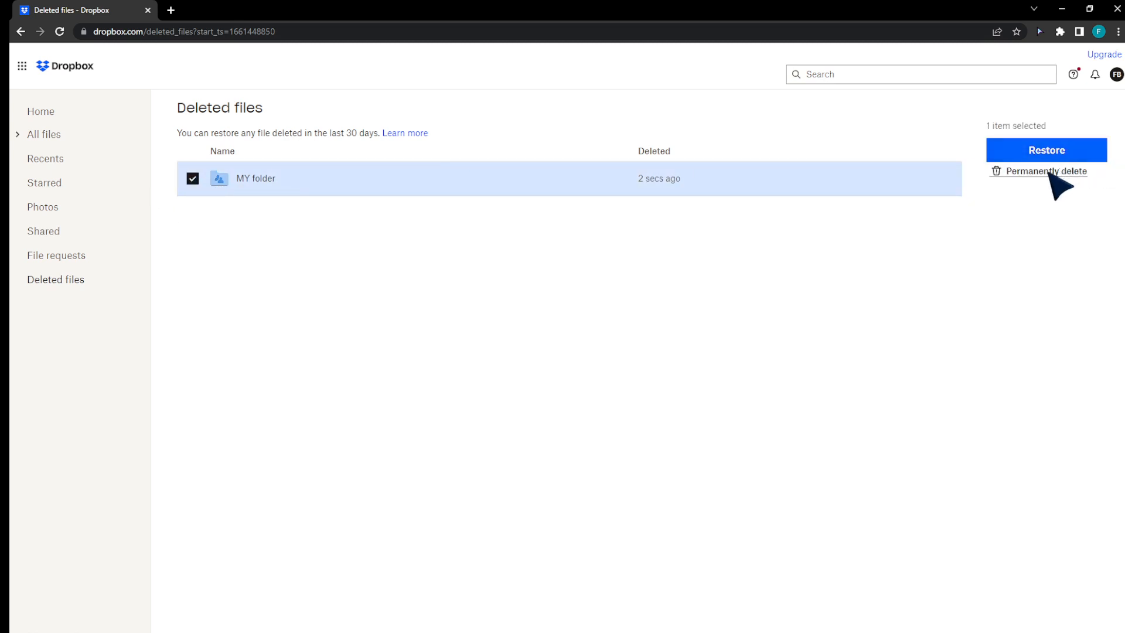
pyautogui.moveTo(737, 241)
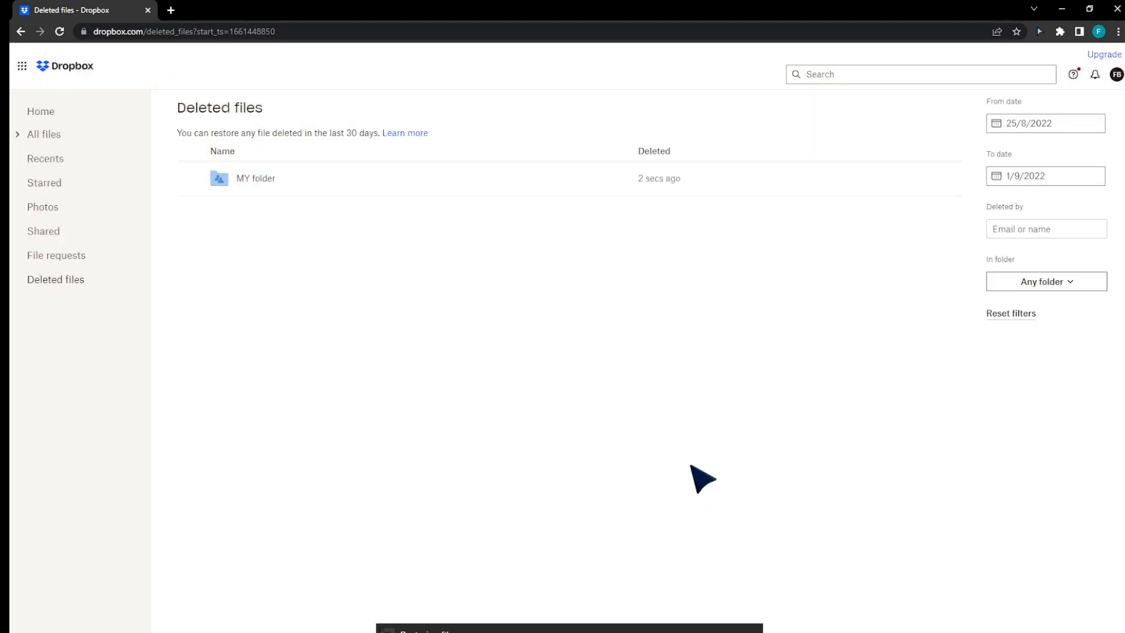
pyautogui.click(45, 136)
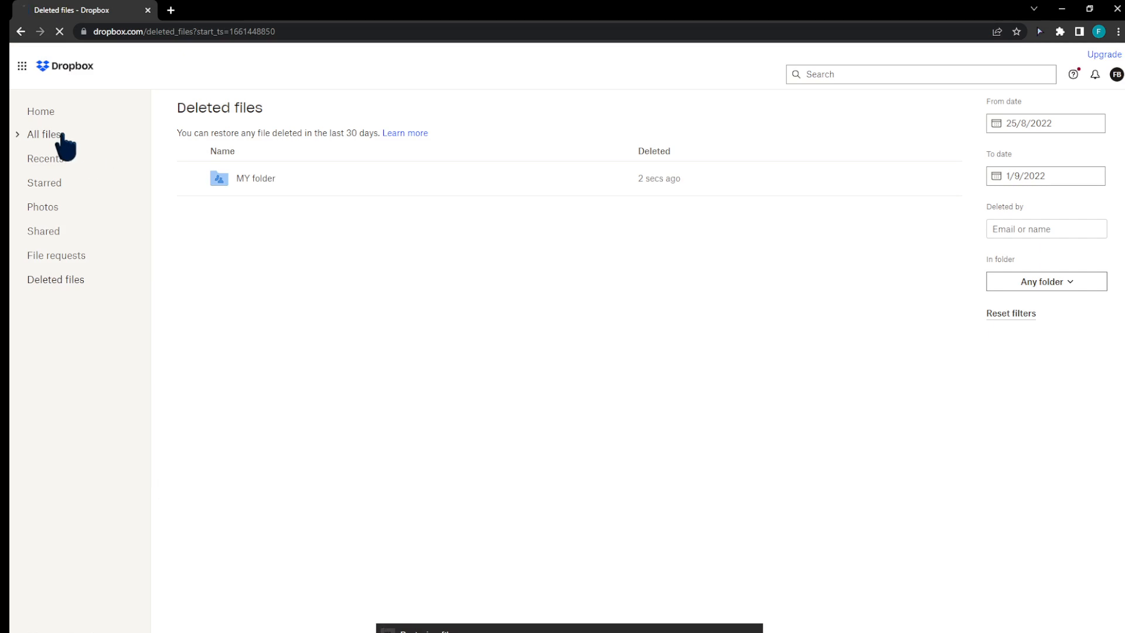
# Return to All files, where the restored MY folder is listed again.
pyautogui.click(44, 135)
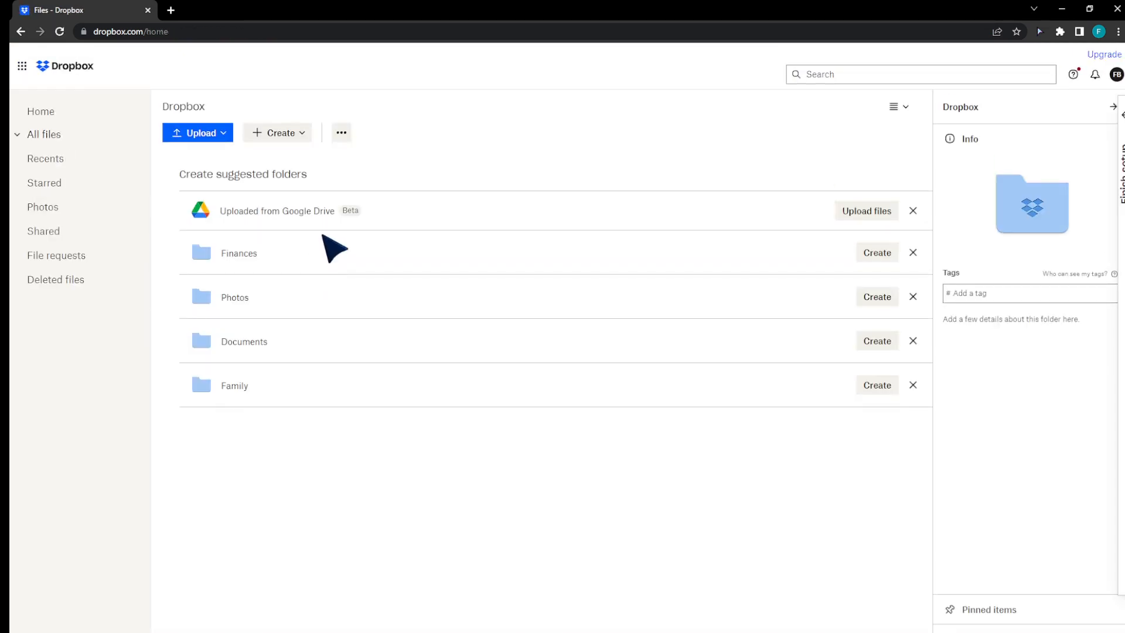
pyautogui.click(59, 30)
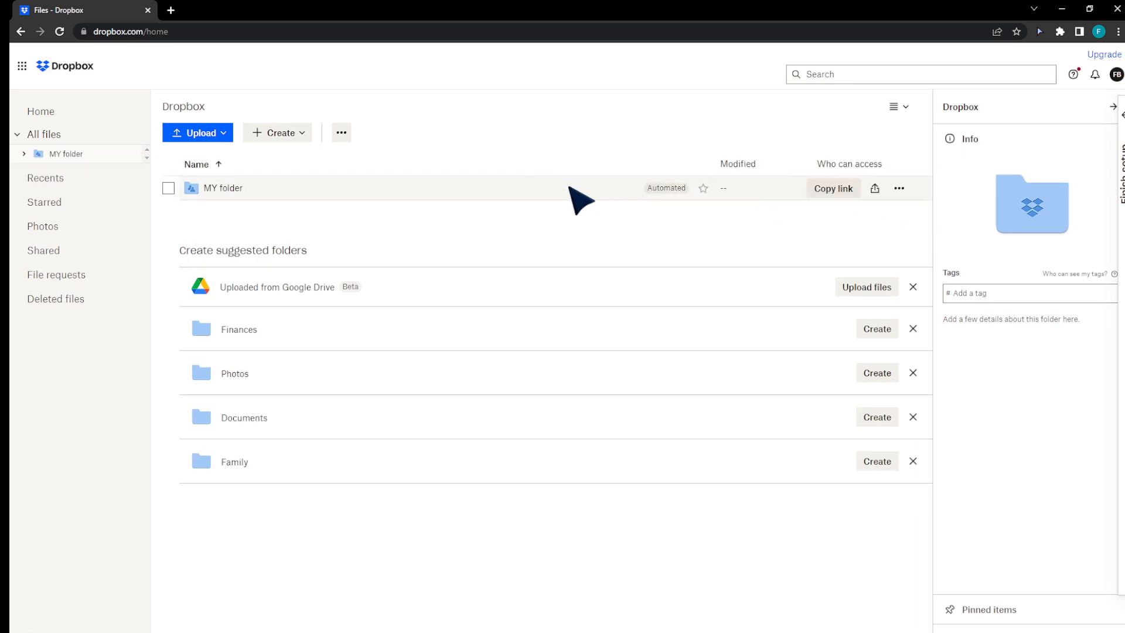
pyautogui.moveTo(519, 199)
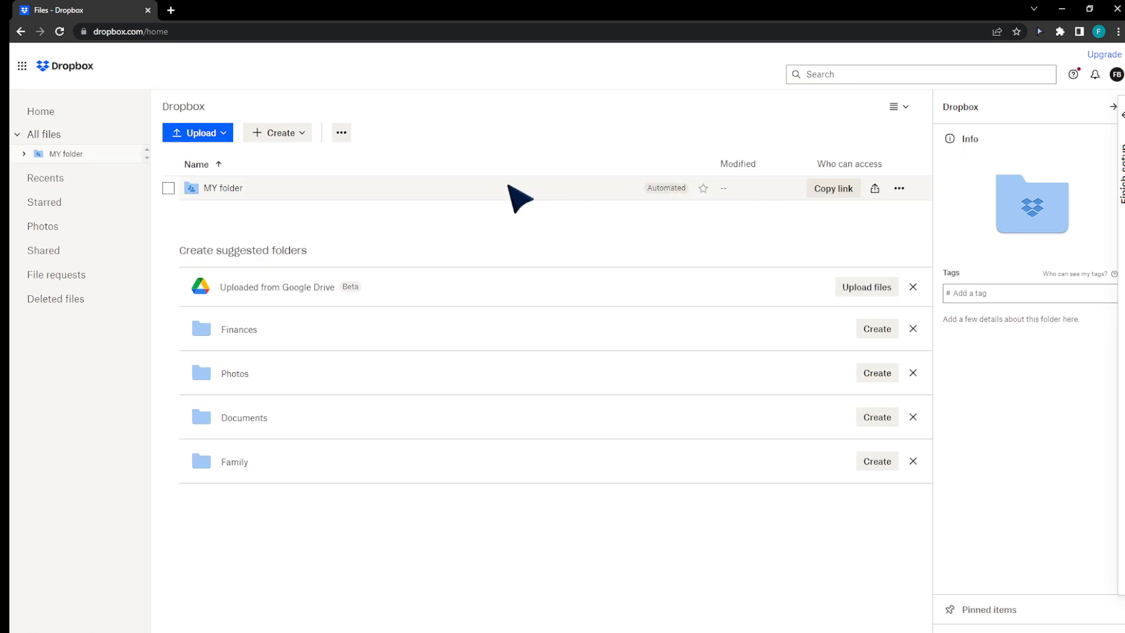
pyautogui.moveTo(515, 199)
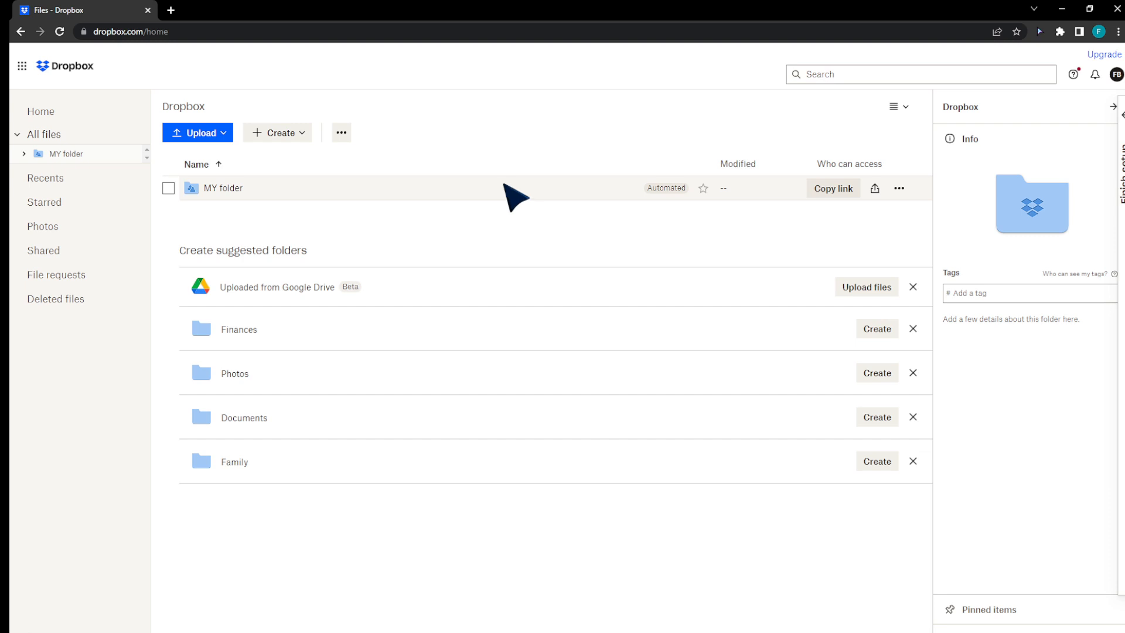
# Delete MY folder again from All files via its context menu.
pyautogui.rightClick(244, 187)
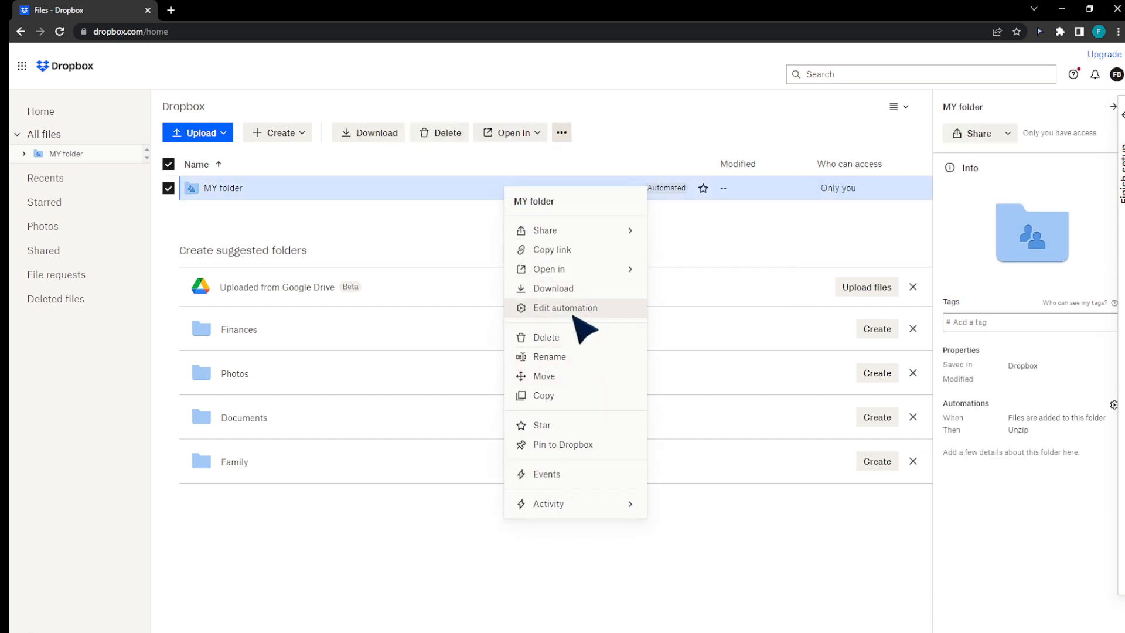
pyautogui.moveTo(548, 357)
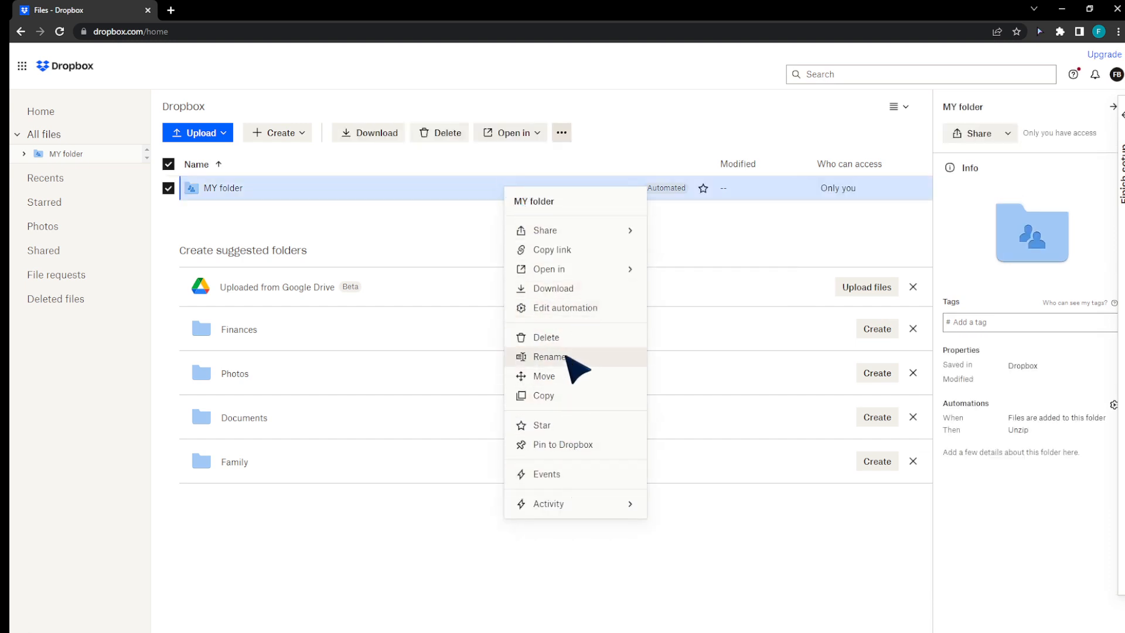
pyautogui.click(549, 356)
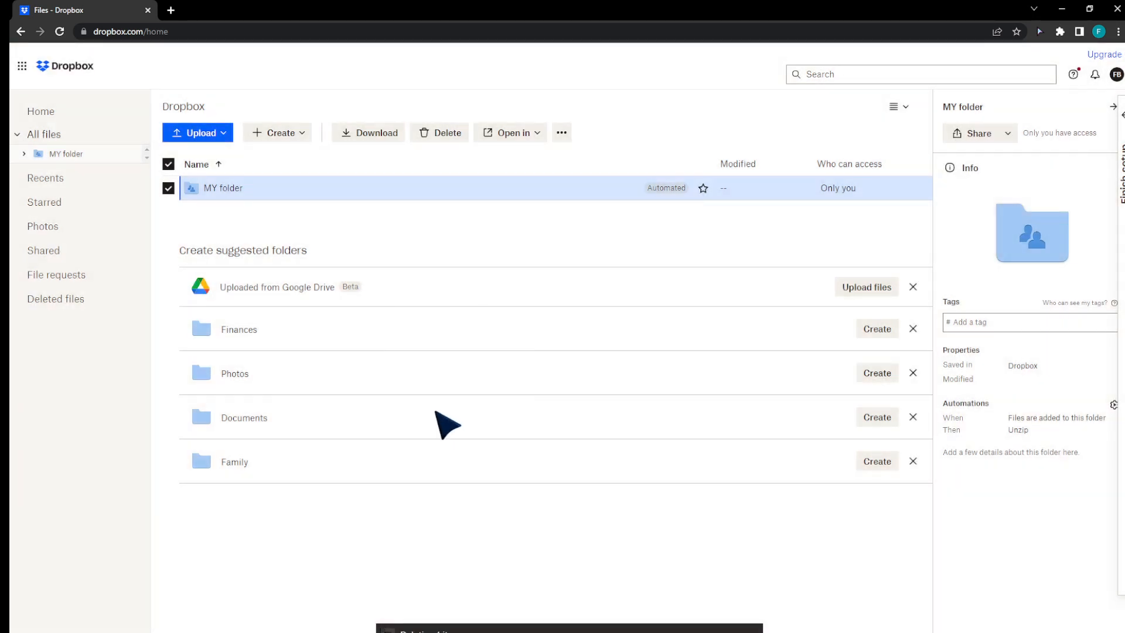
pyautogui.moveTo(449, 422)
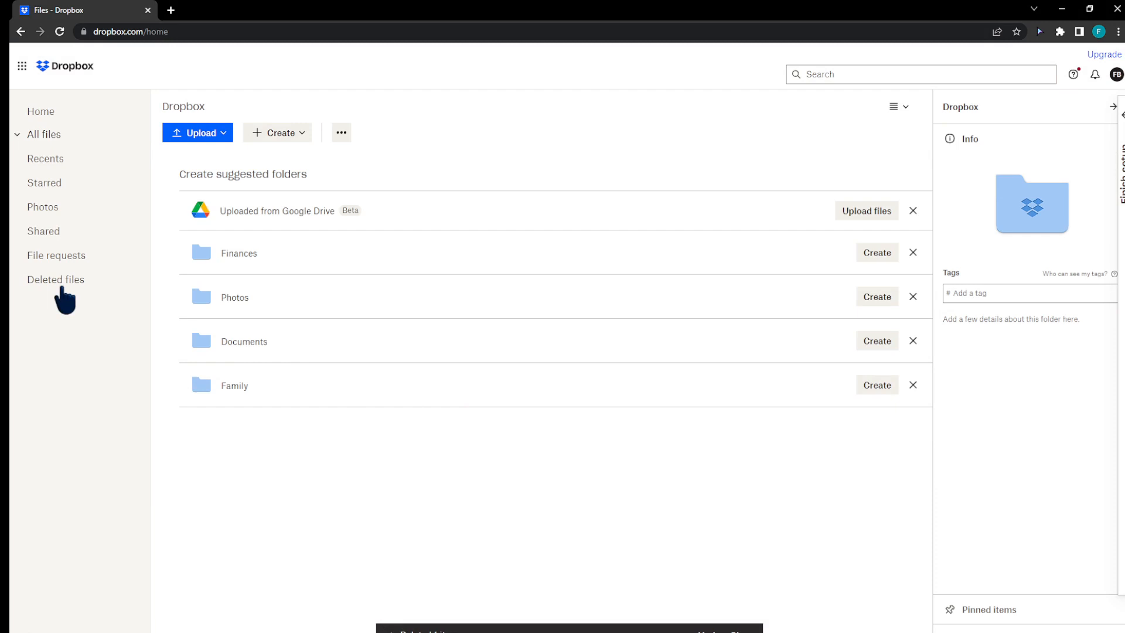
pyautogui.moveTo(59, 283)
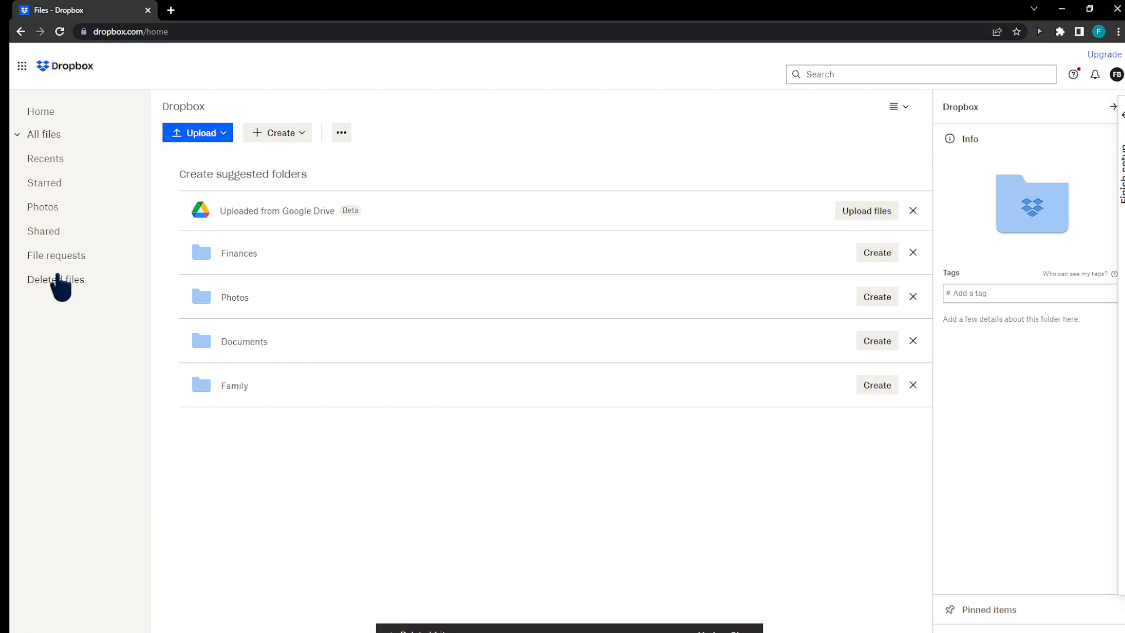